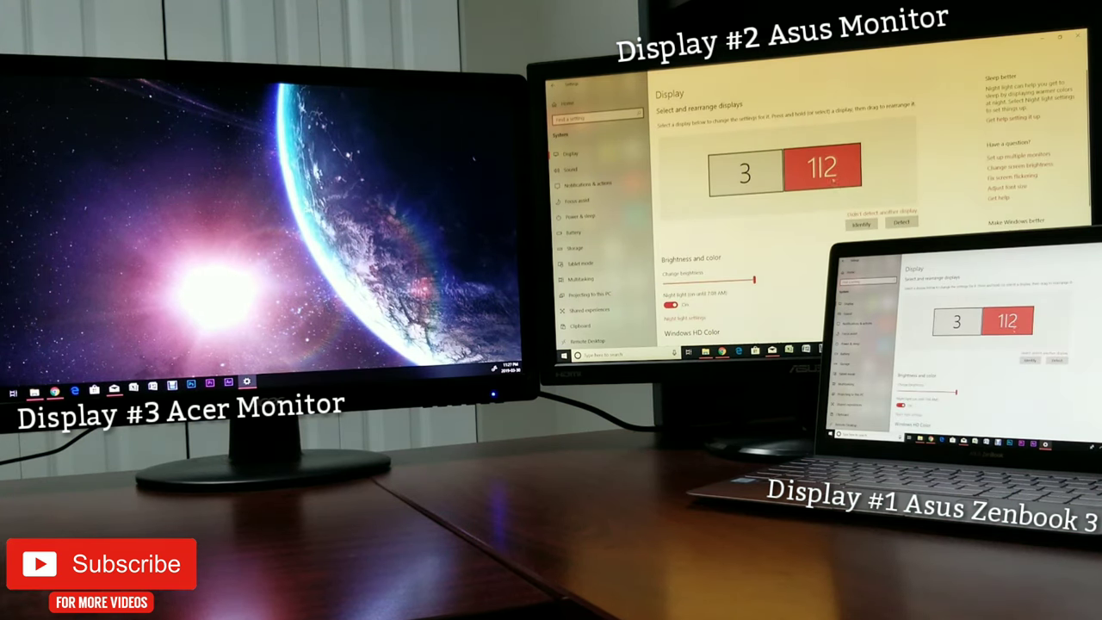
# Scroll the Display page down to the Scale and layout and Multiple displays sections
pyautogui.scroll(-3)
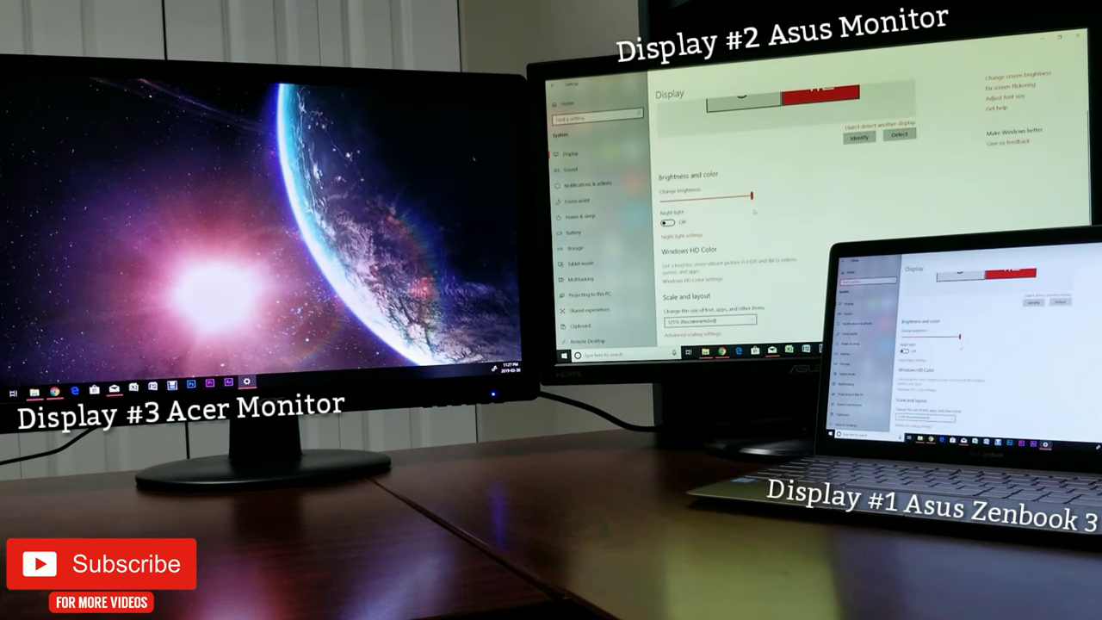
pyautogui.scroll(-3)
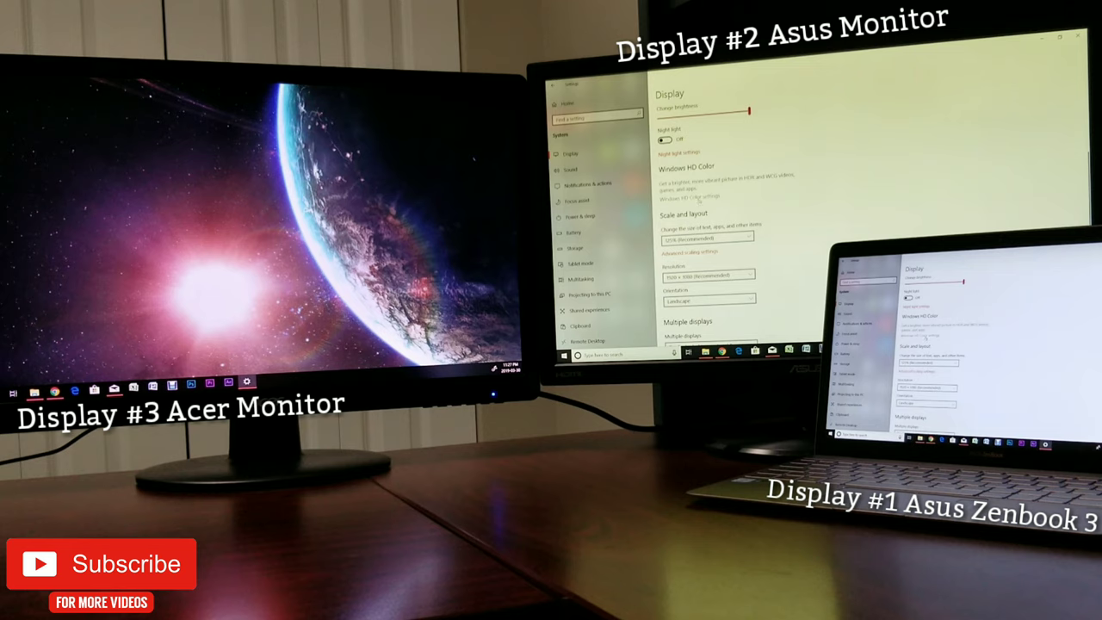
pyautogui.click(687, 195)
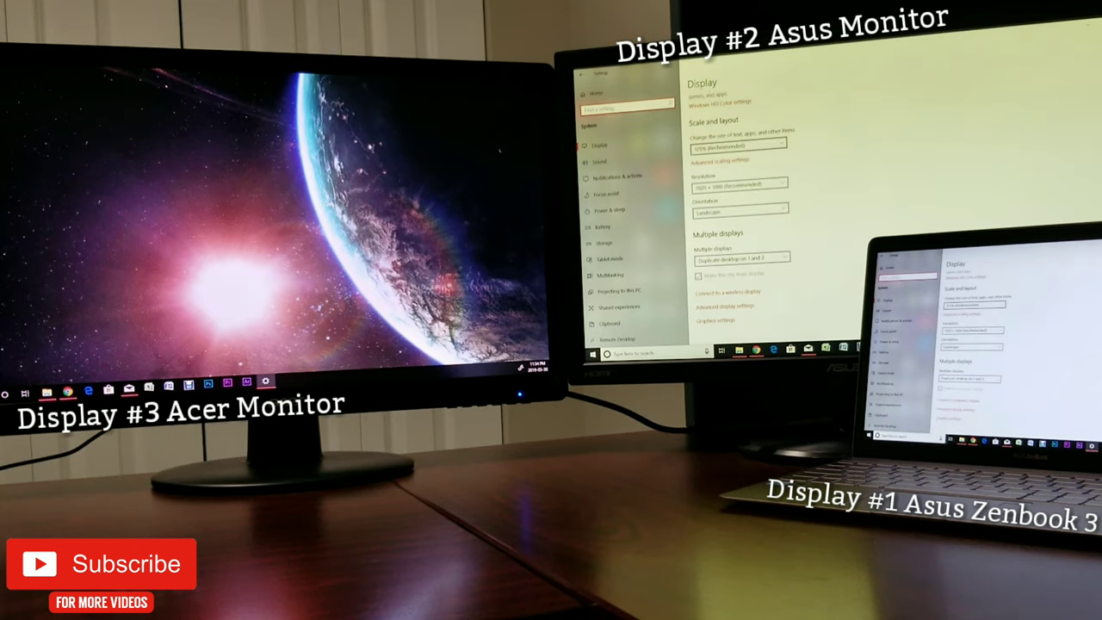
pyautogui.click(736, 142)
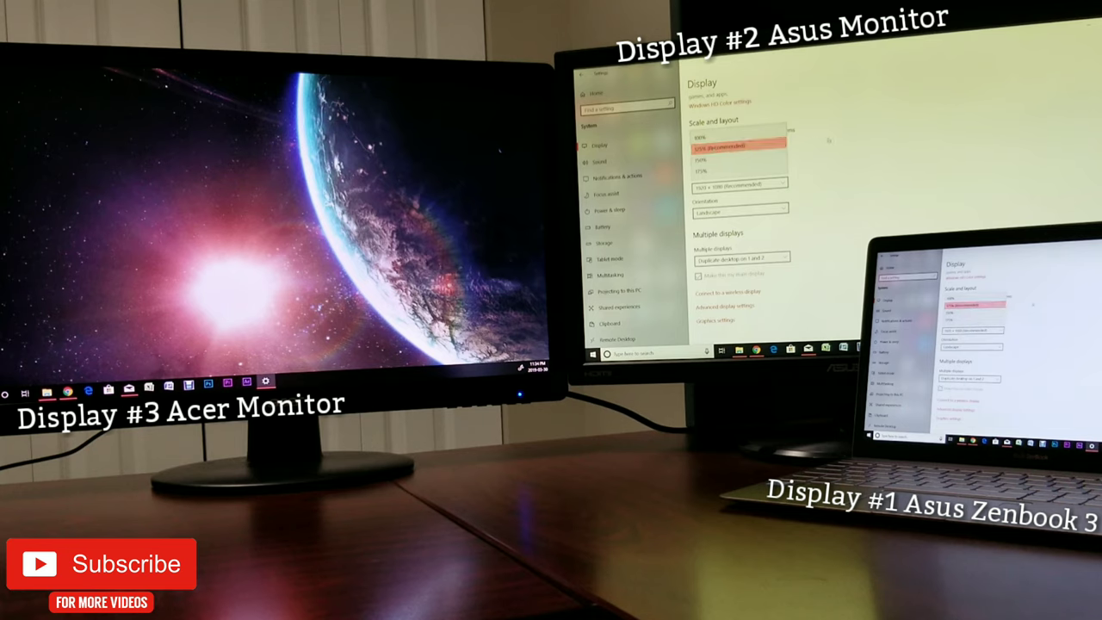
pyautogui.click(716, 306)
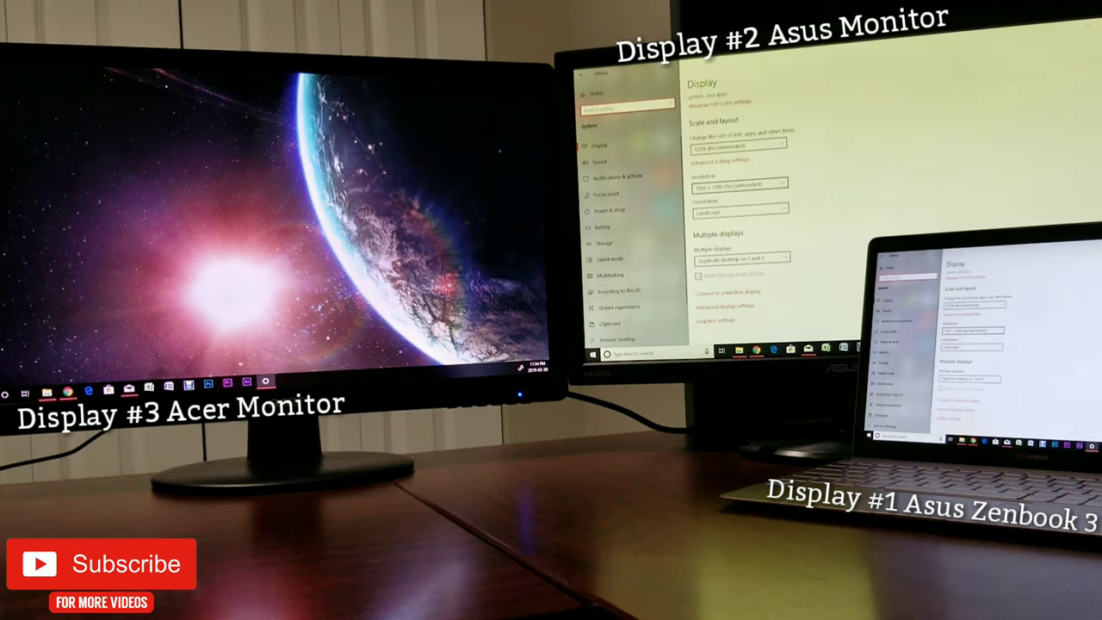
pyautogui.click(738, 184)
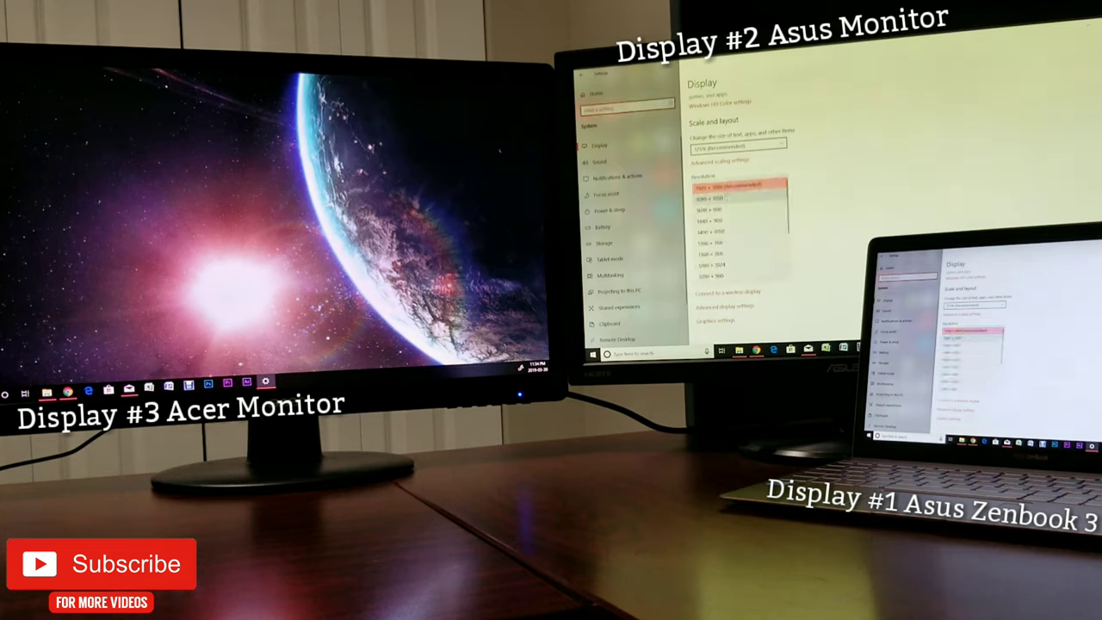
pyautogui.click(738, 183)
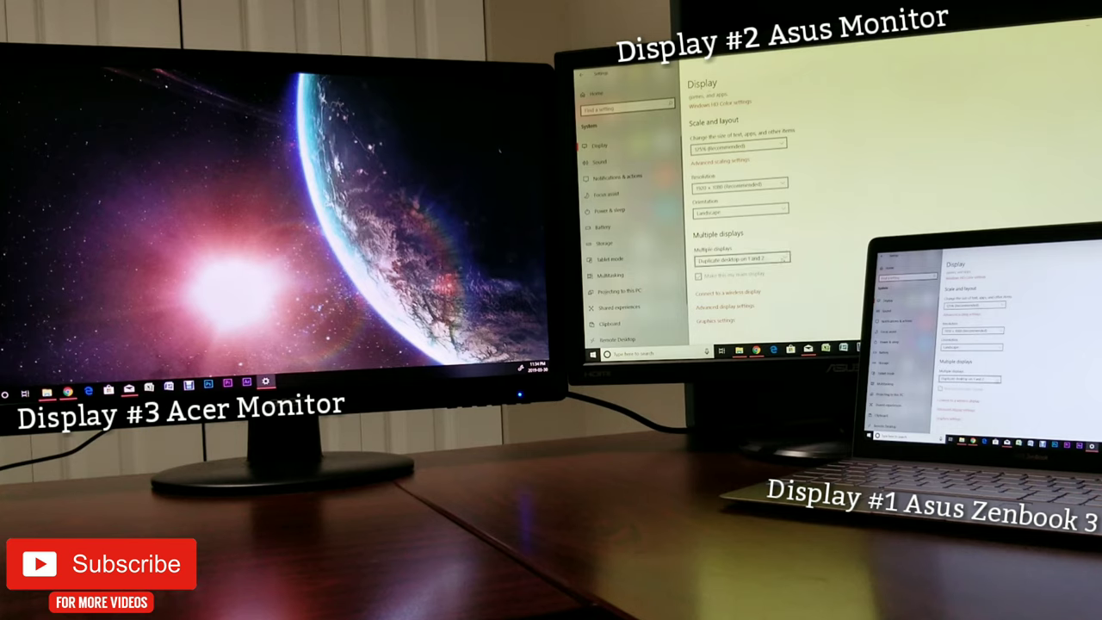
pyautogui.click(741, 258)
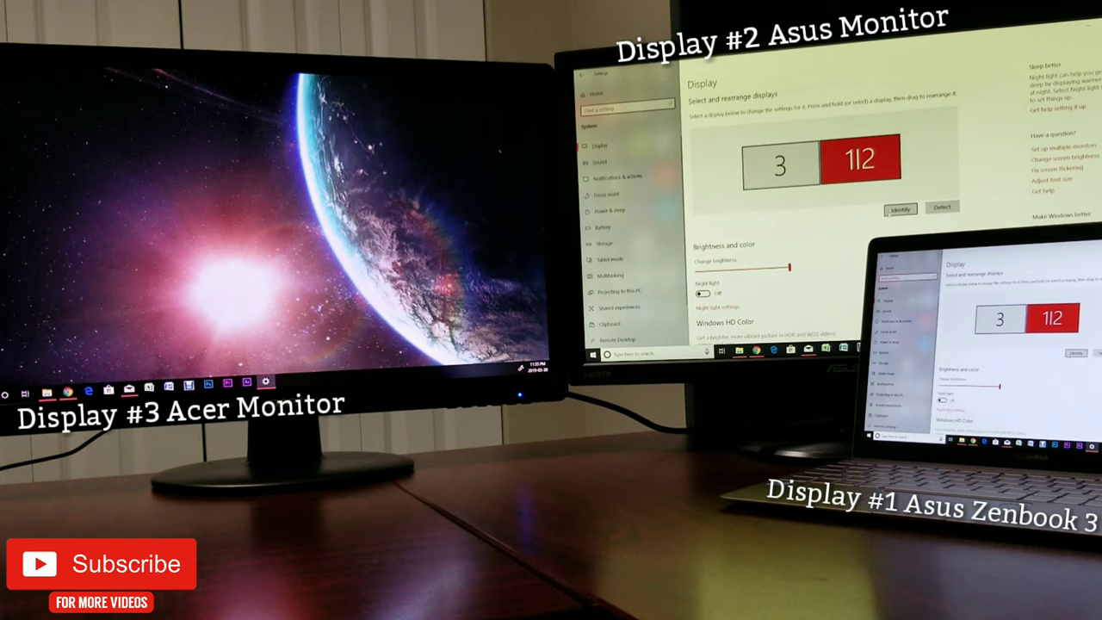
# Open the Multiple displays dropdown to choose how the three displays behave
pyautogui.click(901, 208)
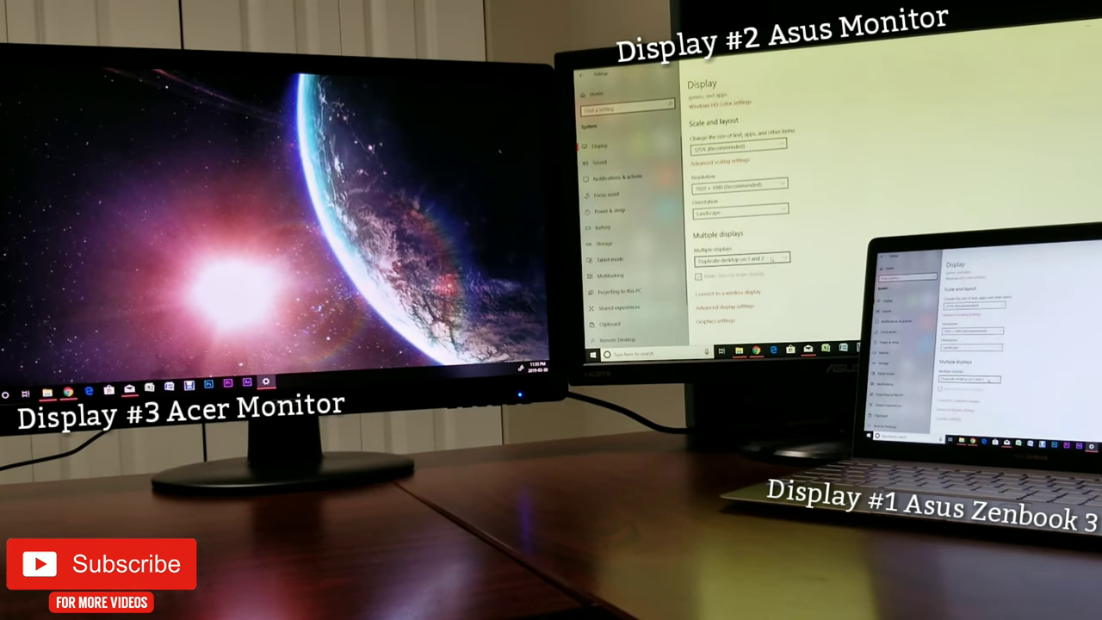
pyautogui.click(741, 258)
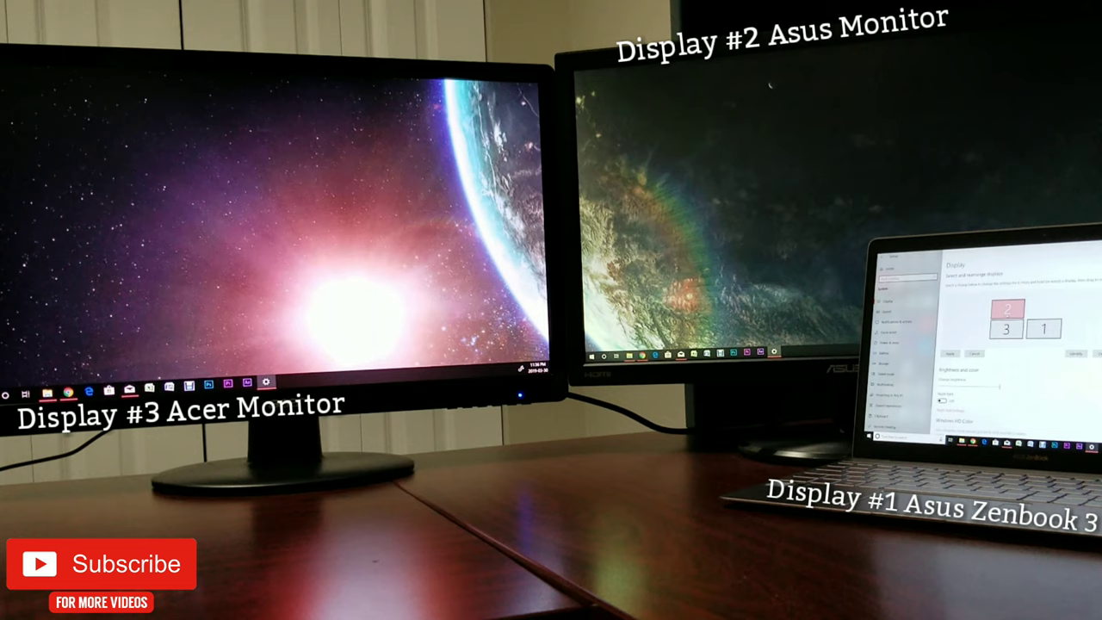
# Apply the rearranged display layout and open File Explorer on display 3
pyautogui.click(1043, 330)
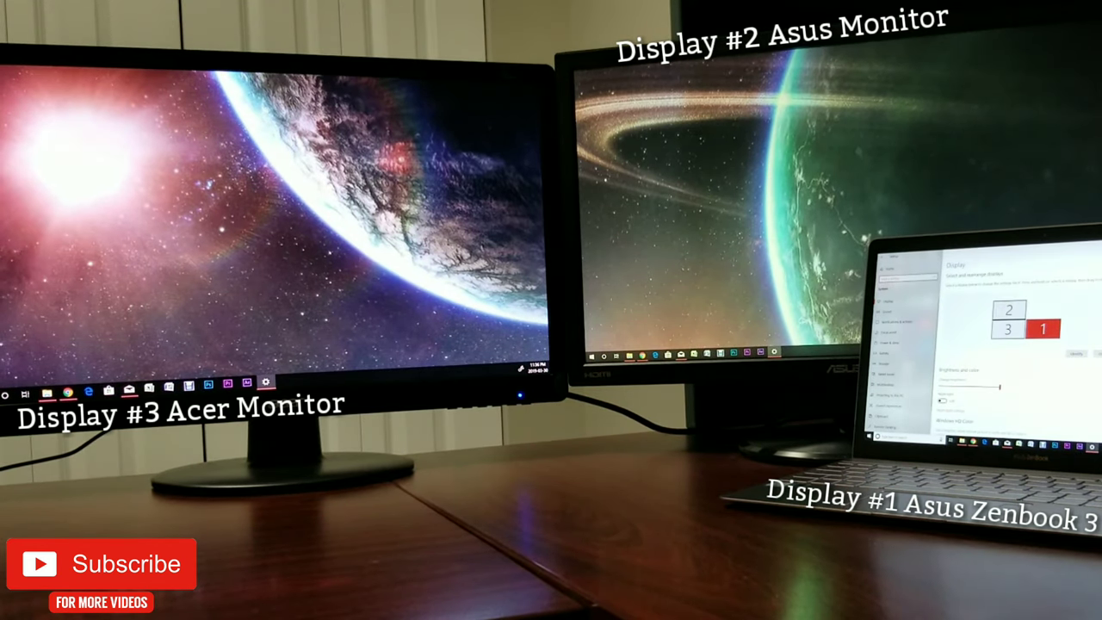
pyautogui.click(145, 389)
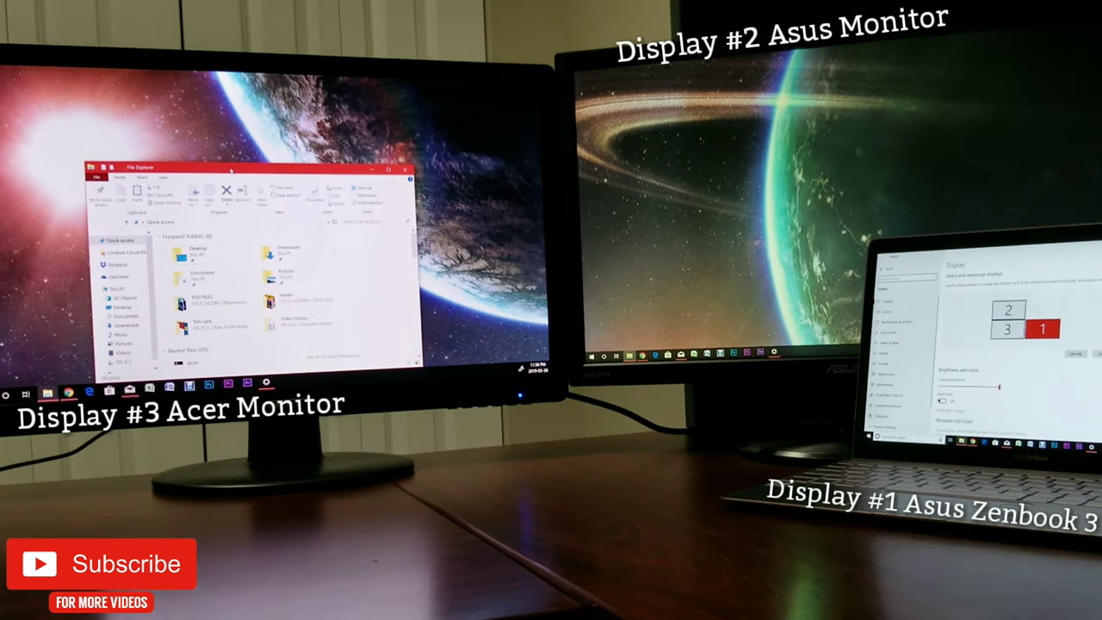